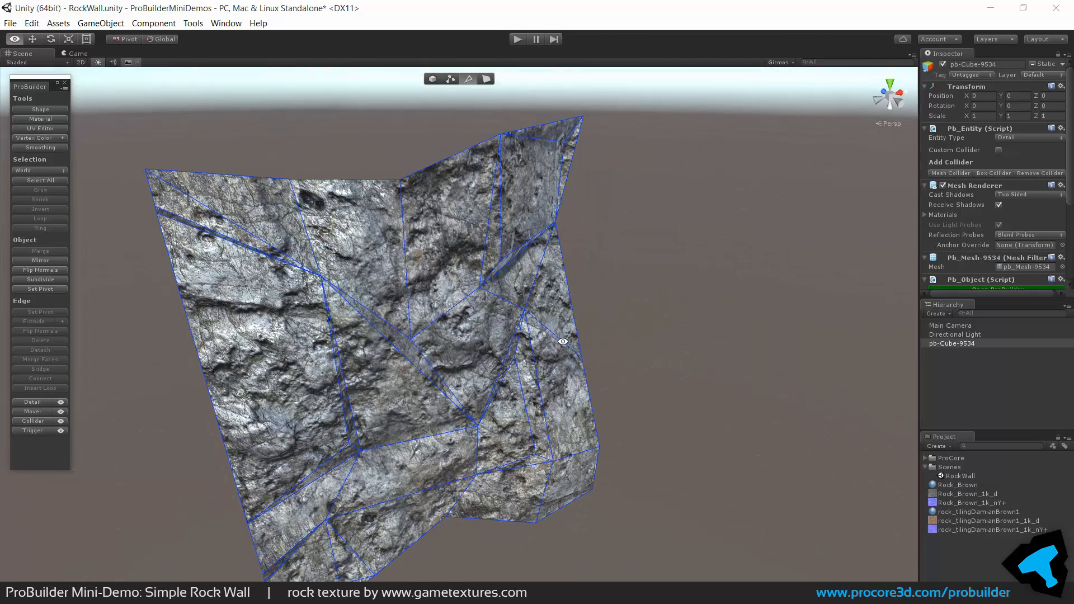
- Stretch the new ProBuilder cube upward into a tall block, viewing it head-on
left_click_drag(563, 342, 497, 304)
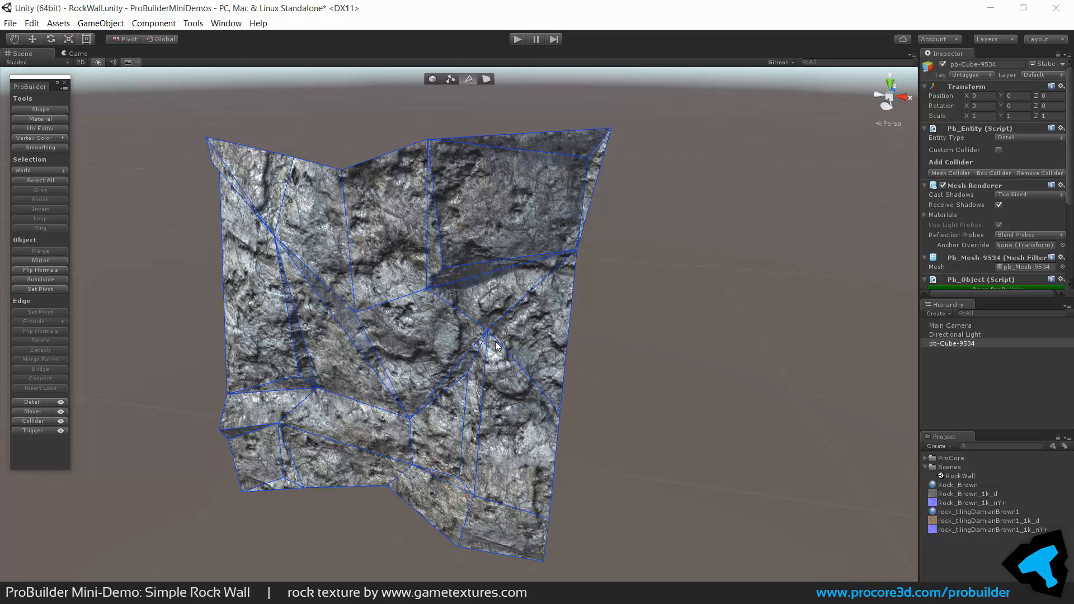
left_click_drag(497, 346, 422, 332)
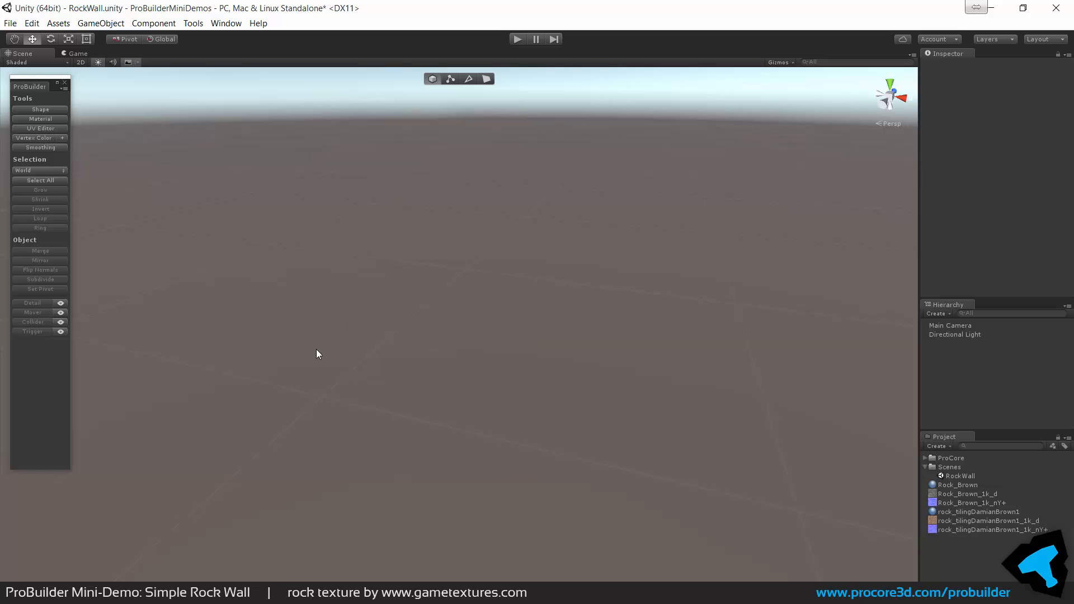
mouse_move(478, 349)
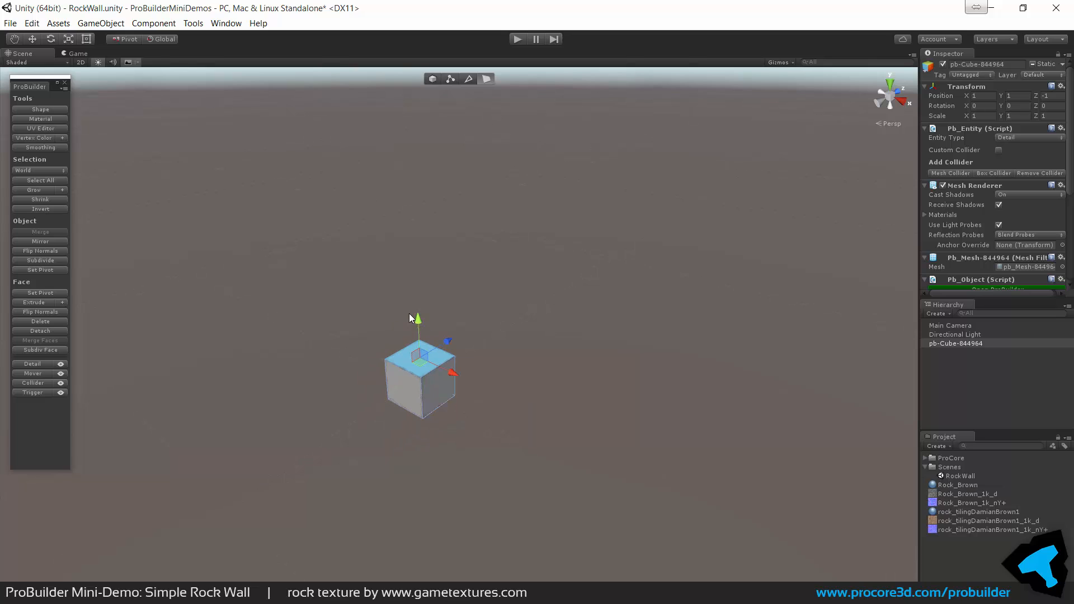
left_click_drag(416, 319, 463, 262)
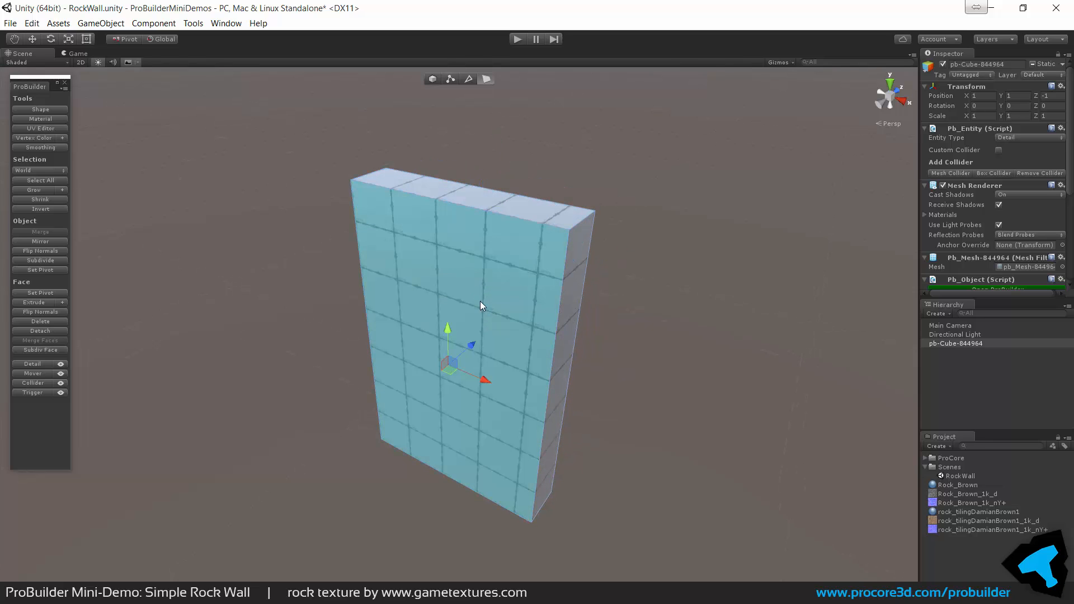
left_click_drag(480, 306, 655, 268)
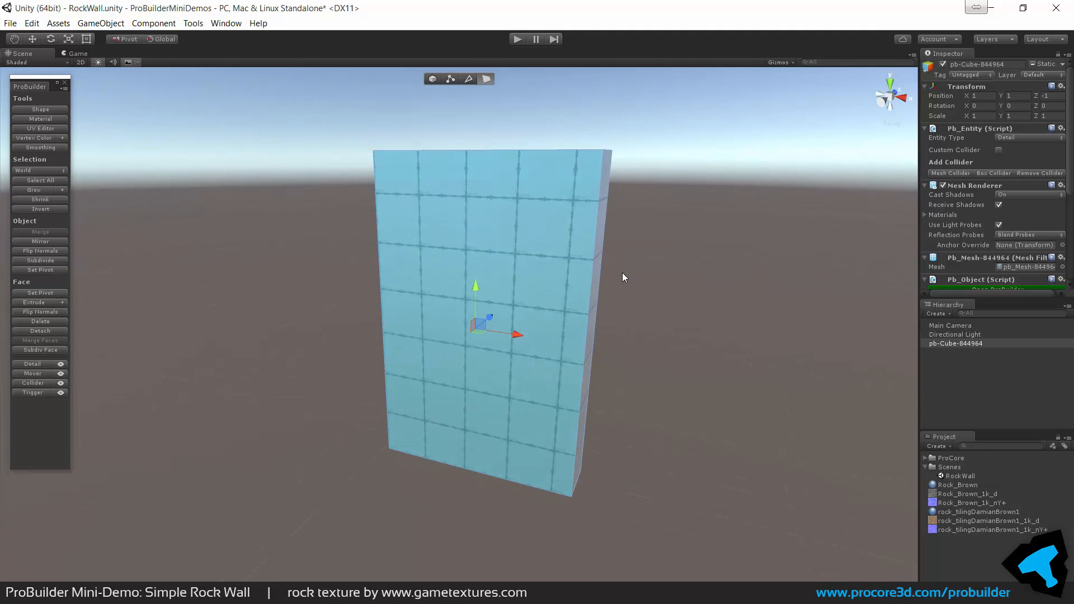
- Scale the block into a thin panel, keeping Cube in the Shape tool before closing it
left_click(40, 209)
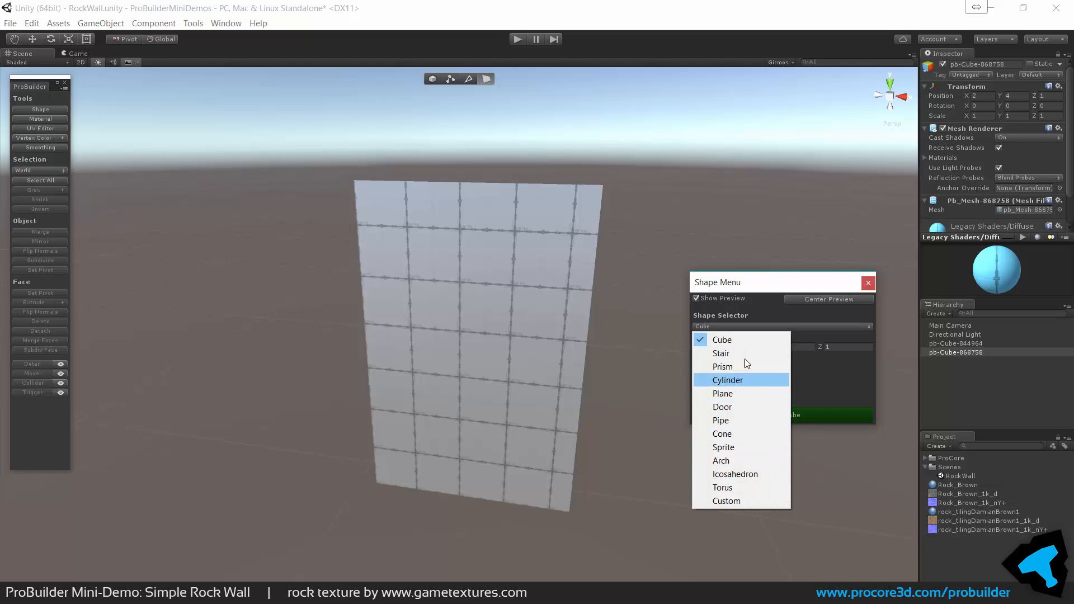
left_click(722, 339)
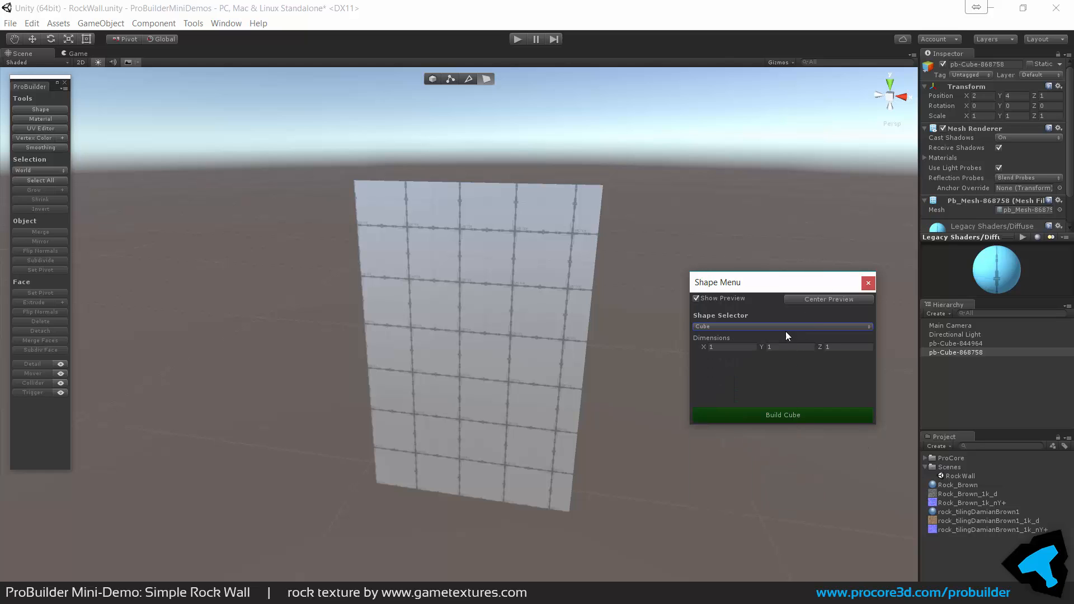
left_click(781, 326)
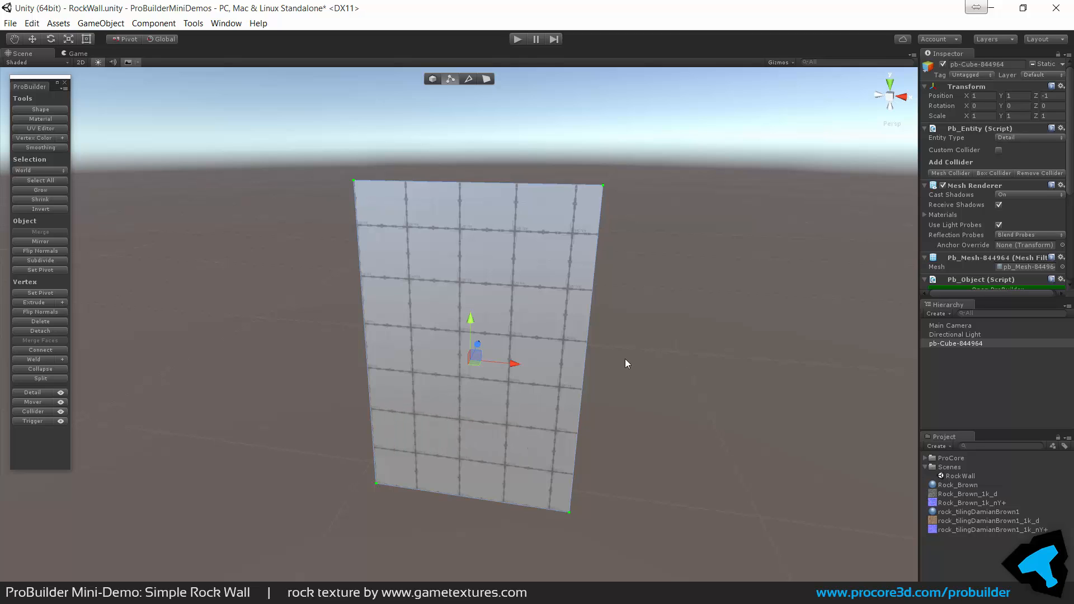
mouse_move(645, 357)
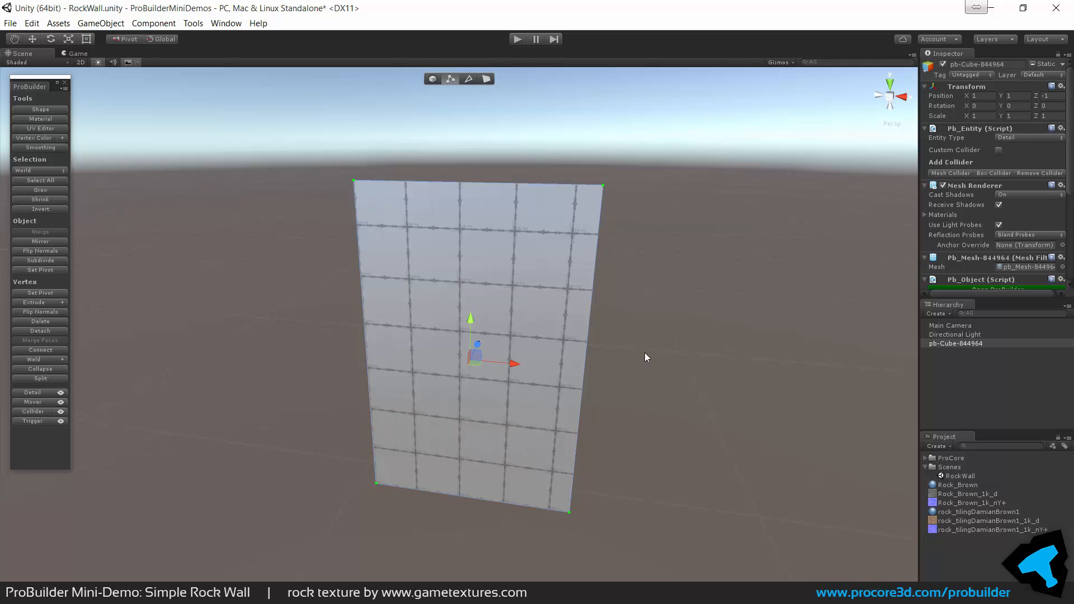
- In Face mode, subdivide the wall's lower-left group of faces into smaller ones
left_click(469, 79)
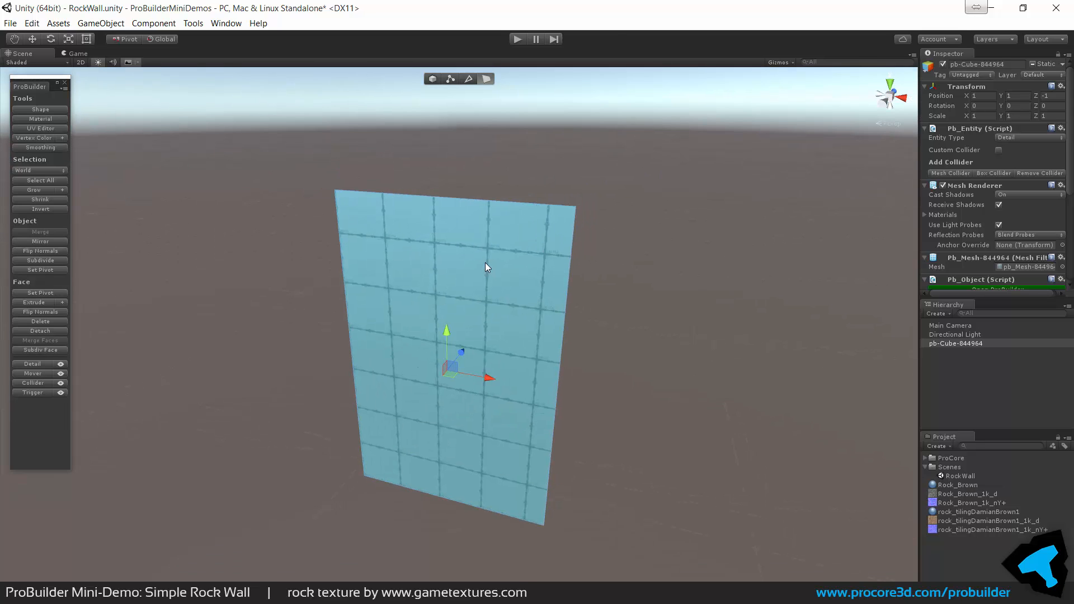
left_click(450, 78)
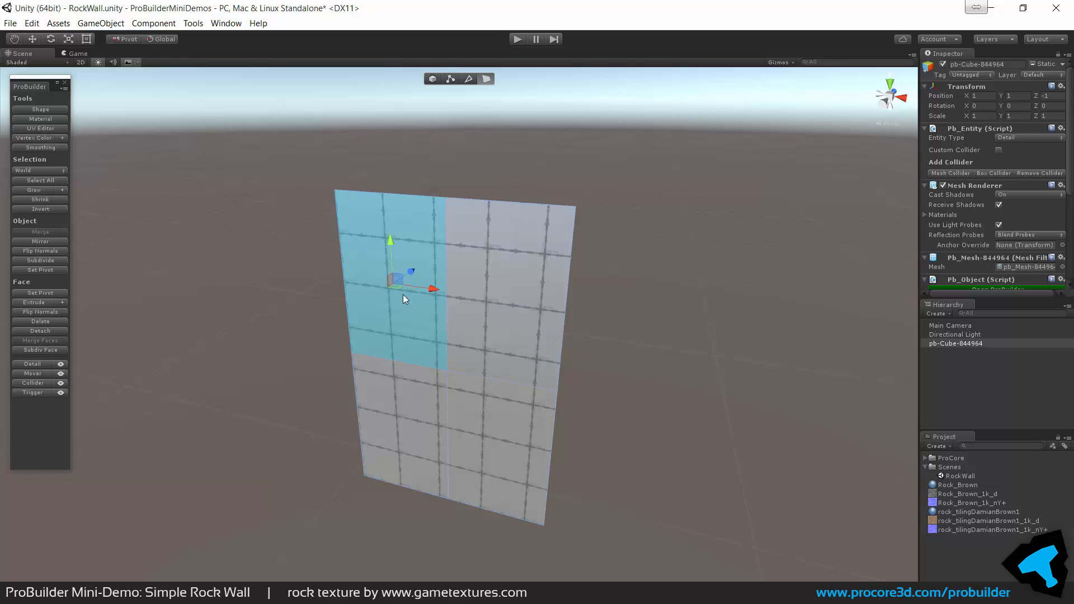
left_click(40, 351)
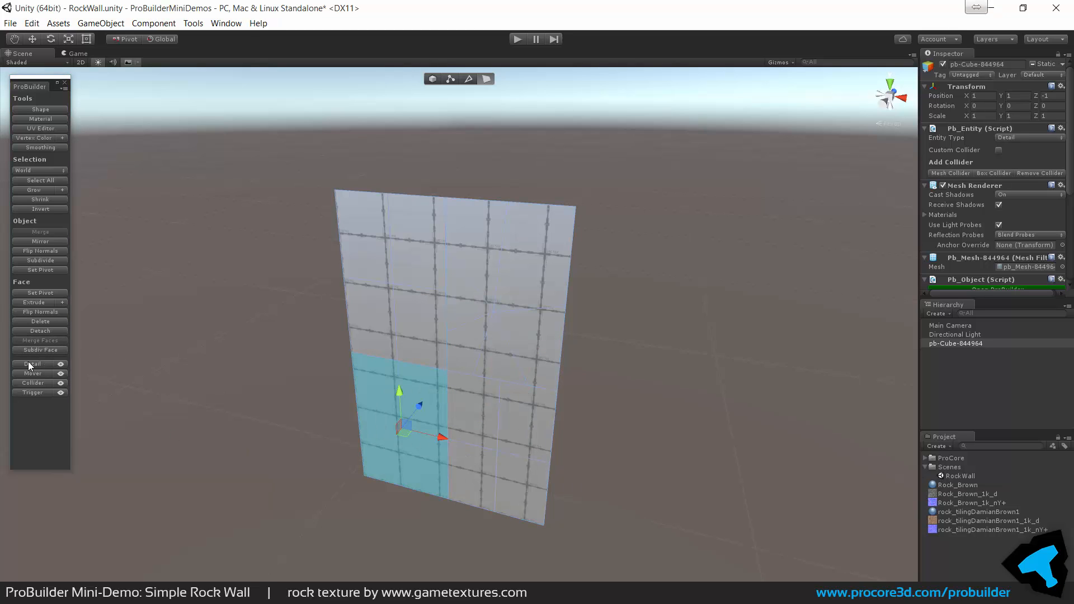
left_click(39, 349)
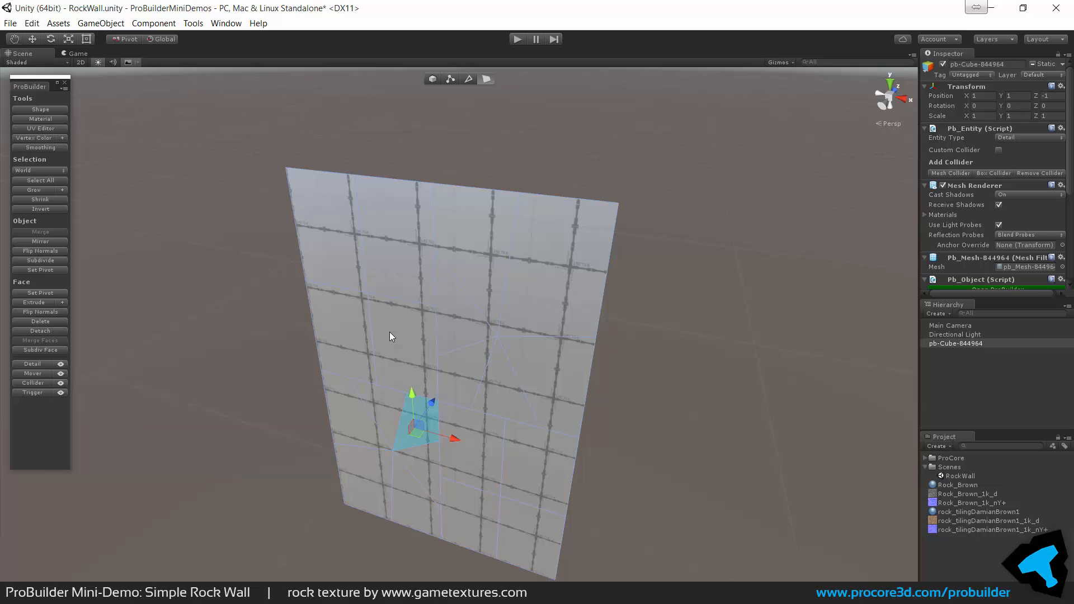
- Extrude a small wall face along its normal to offset that patch
left_click(410, 330)
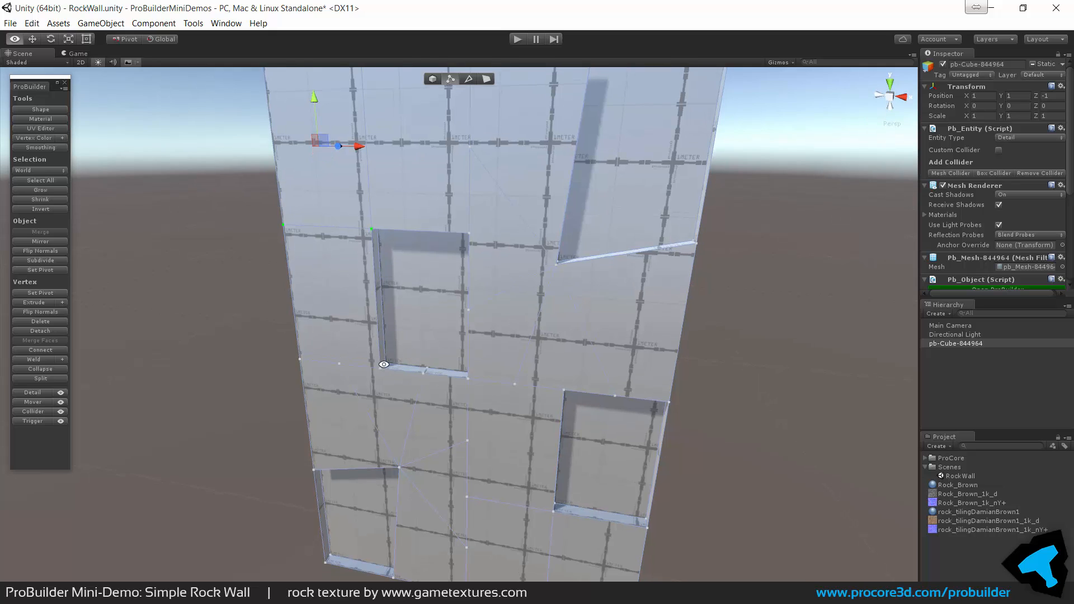
left_click(41, 368)
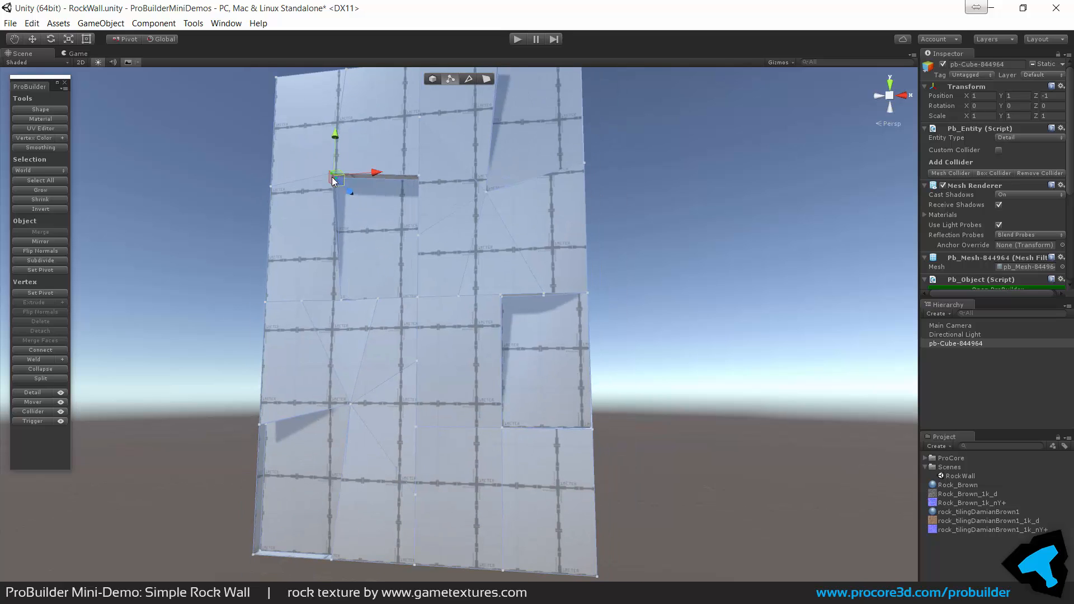
- Tilt the upper recess corner and pull left-side vertices so the wall bulges unevenly
left_click_drag(336, 174, 422, 298)
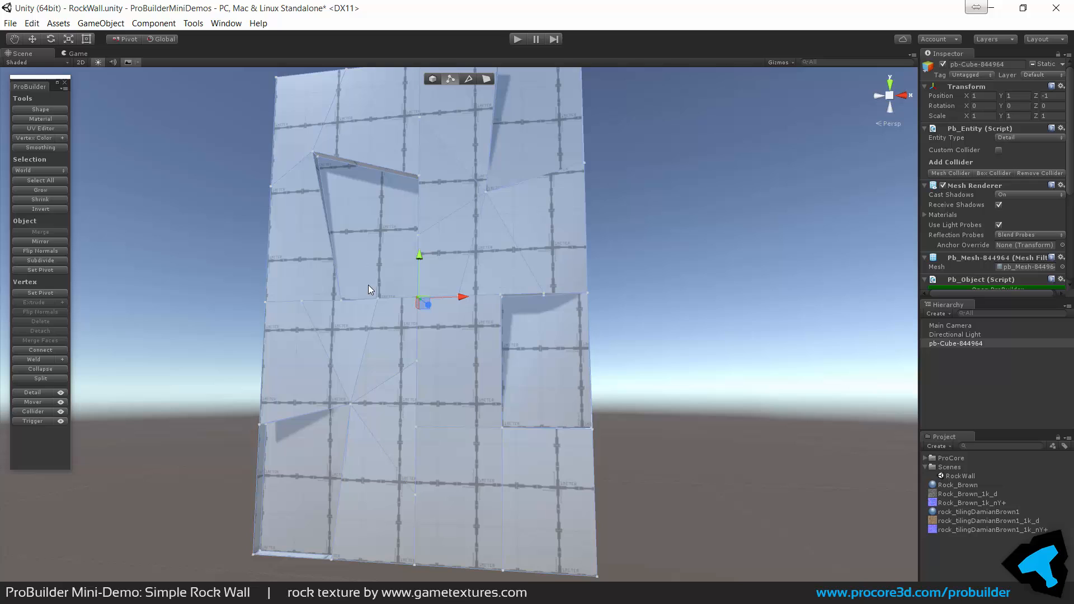
left_click(40, 369)
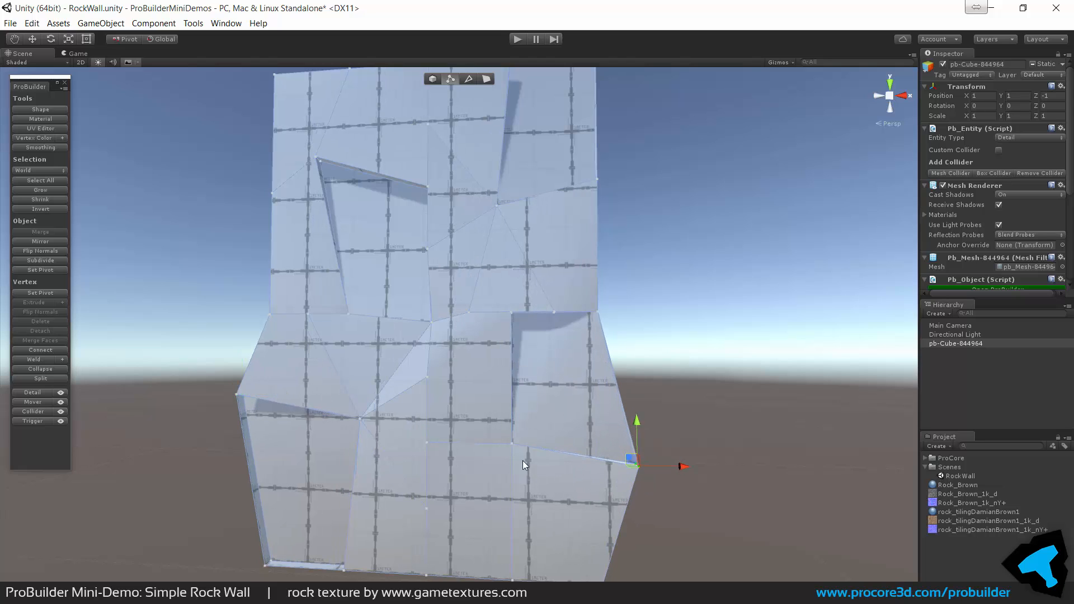
left_click_drag(633, 459, 490, 465)
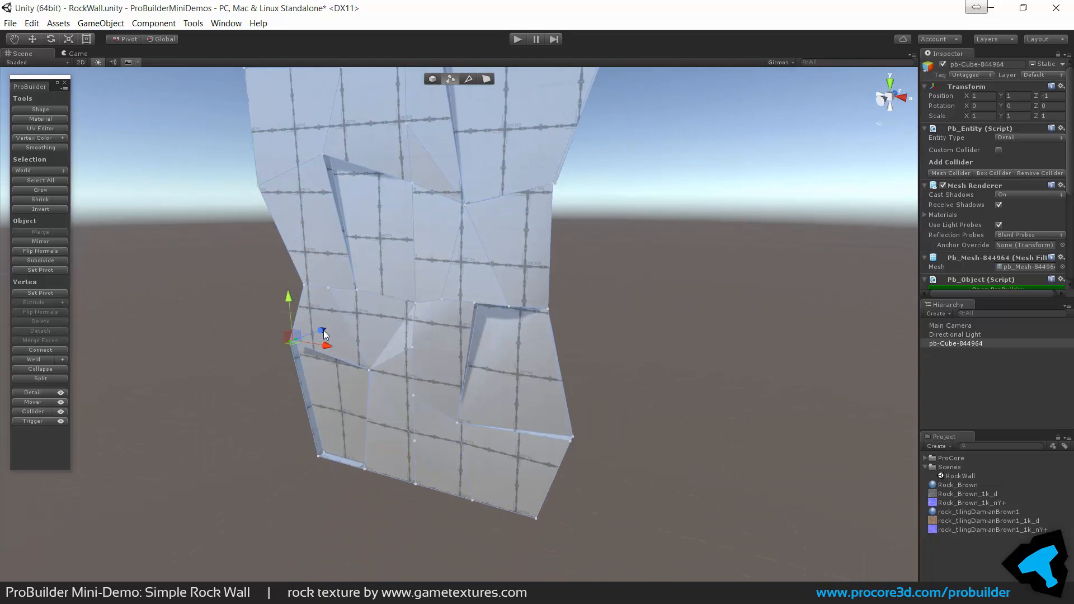
left_click(39, 370)
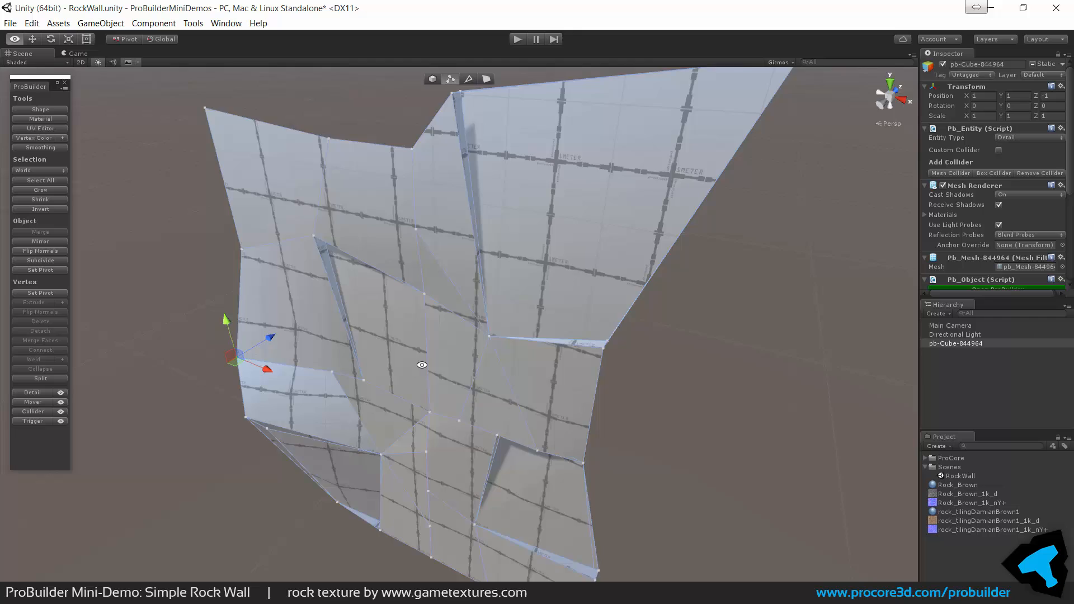
left_click_drag(422, 365, 498, 344)
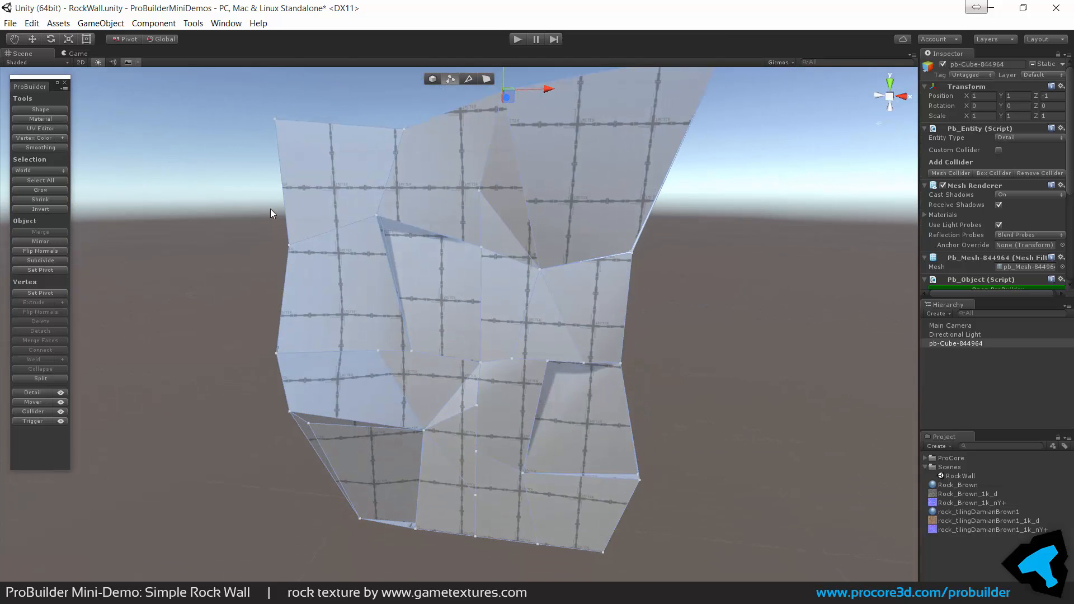
- Shift the top corner and middle vertices to deepen ridges and add jagged steps
left_click_drag(271, 213, 291, 286)
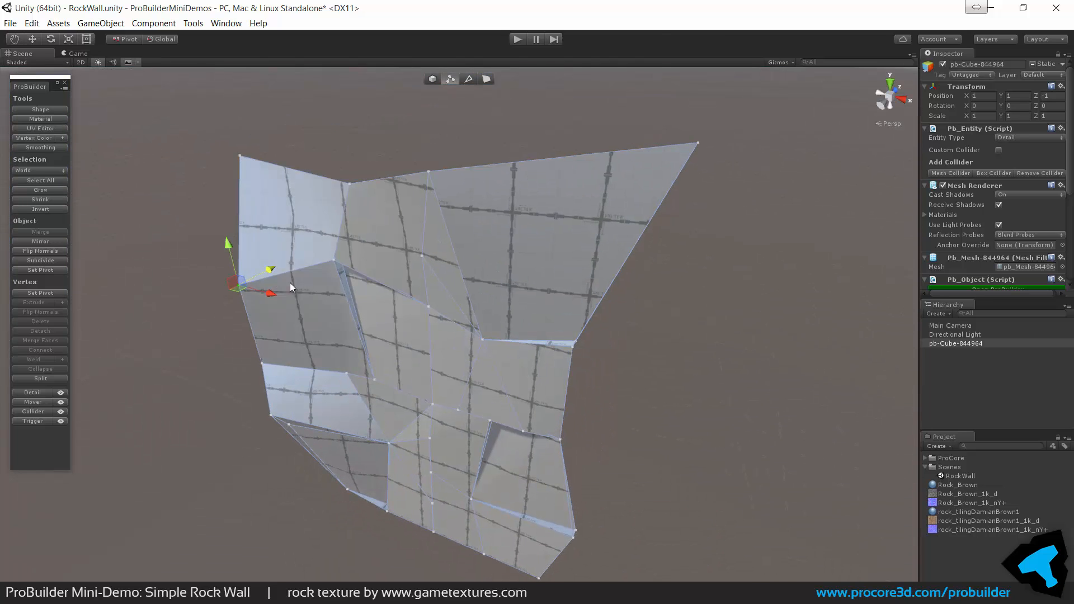
left_click_drag(291, 287, 545, 274)
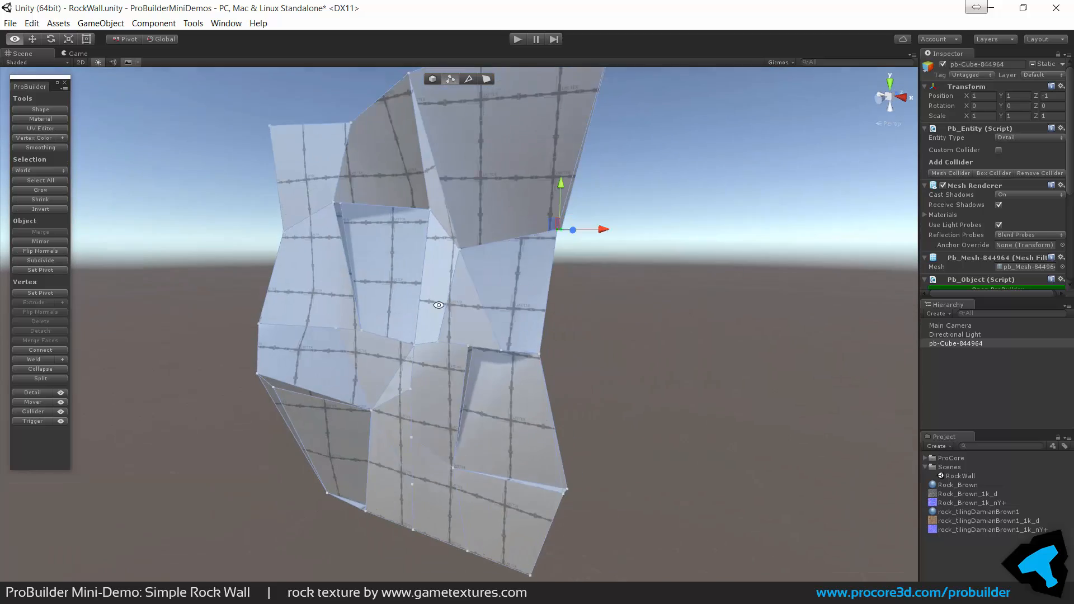
left_click_drag(439, 304, 560, 309)
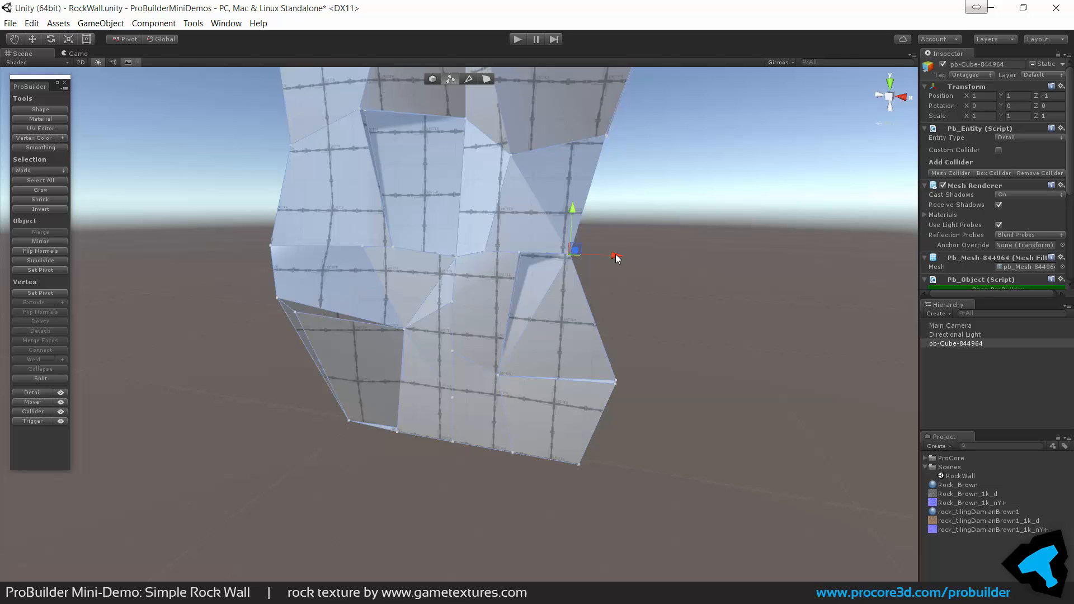
left_click_drag(617, 258, 513, 336)
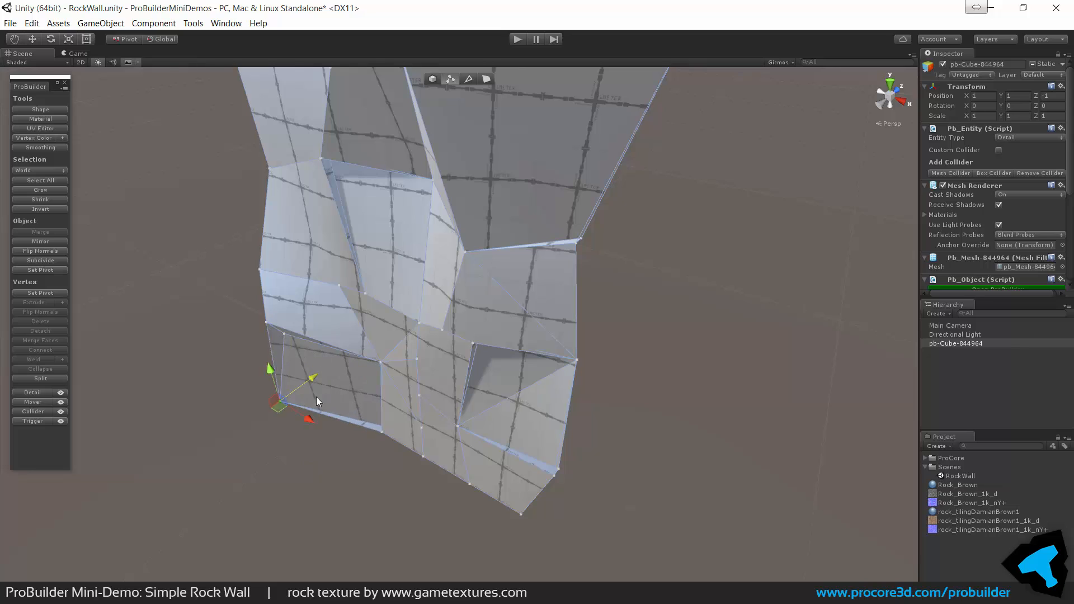
left_click(40, 368)
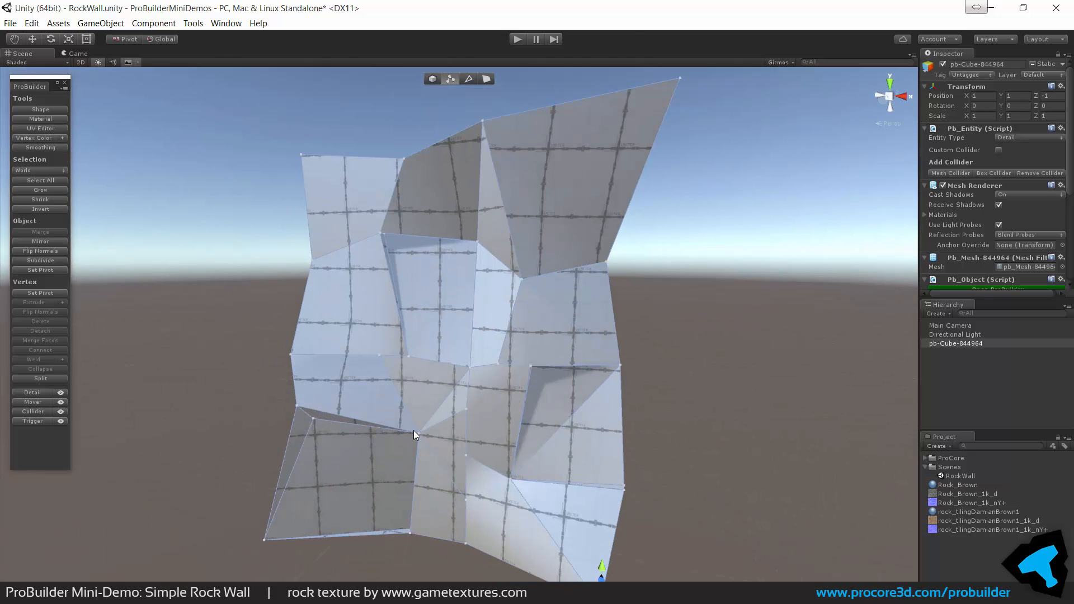
- Move a bottom-edge vertex and a centre vertex to finish the jagged outline
left_click(414, 436)
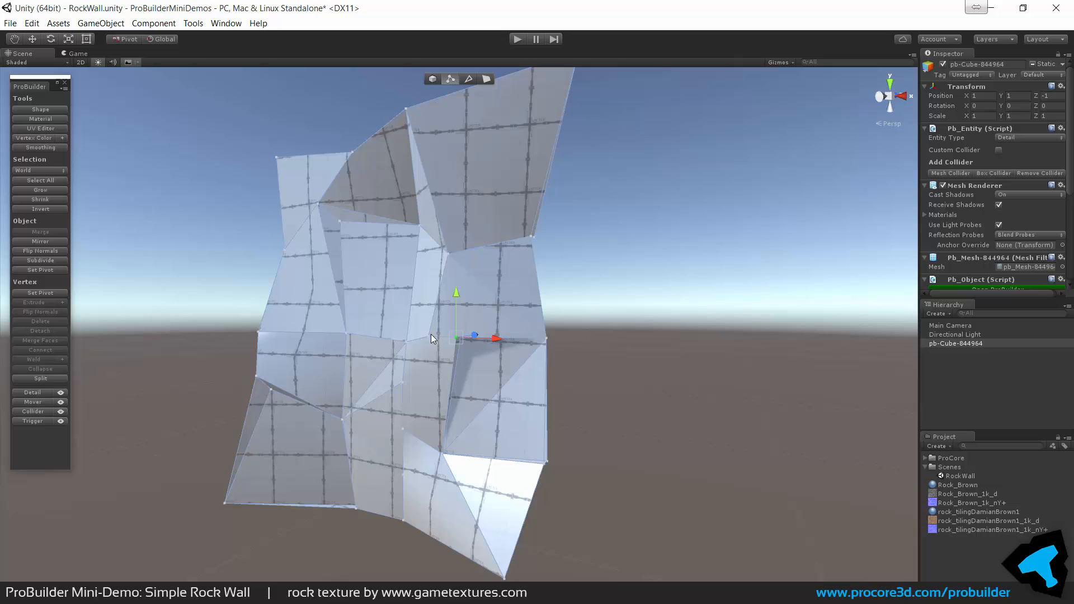
left_click(39, 368)
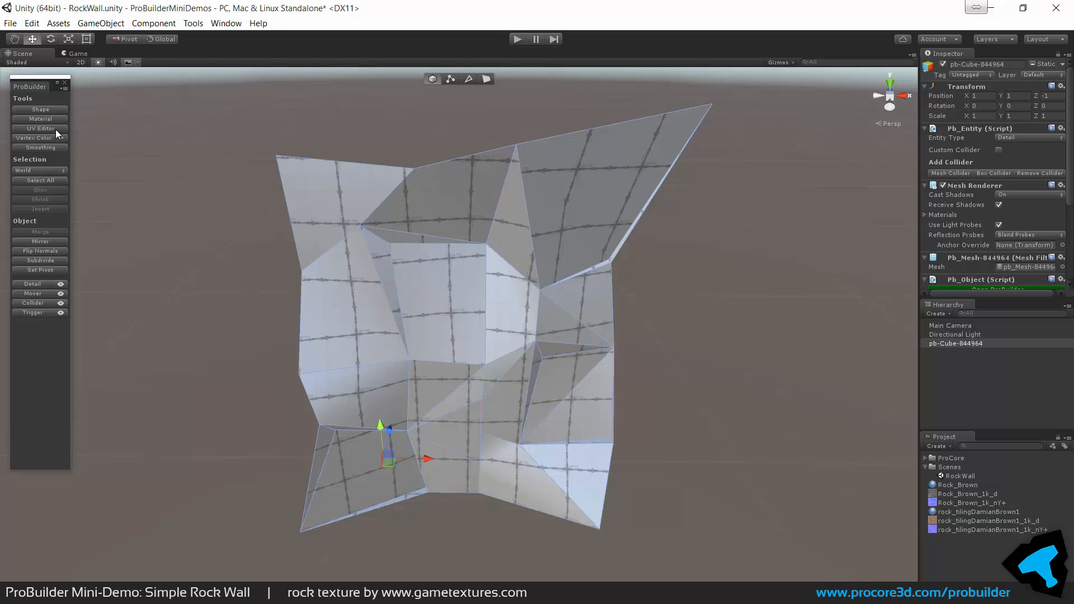
- Convert the wall faces to manual UVs in the UV Editor, then close it
left_click(39, 129)
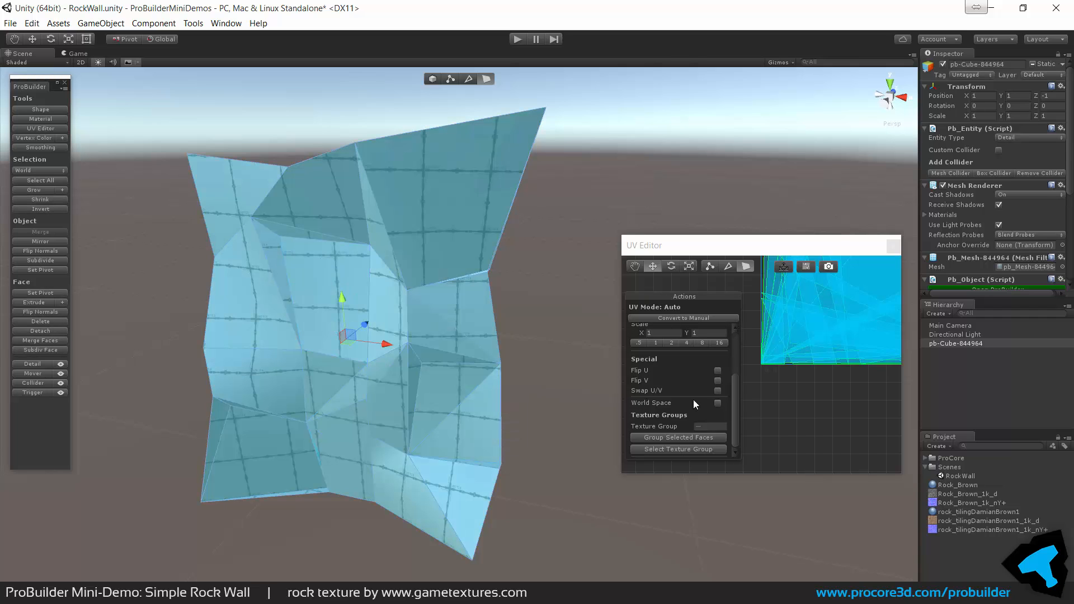
left_click(678, 438)
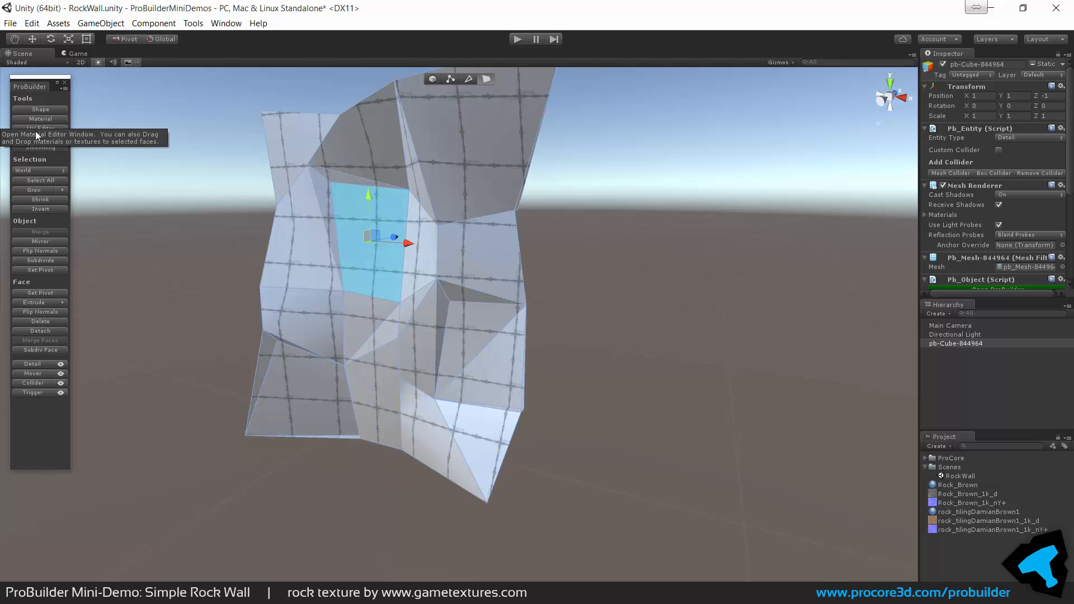
left_click(40, 129)
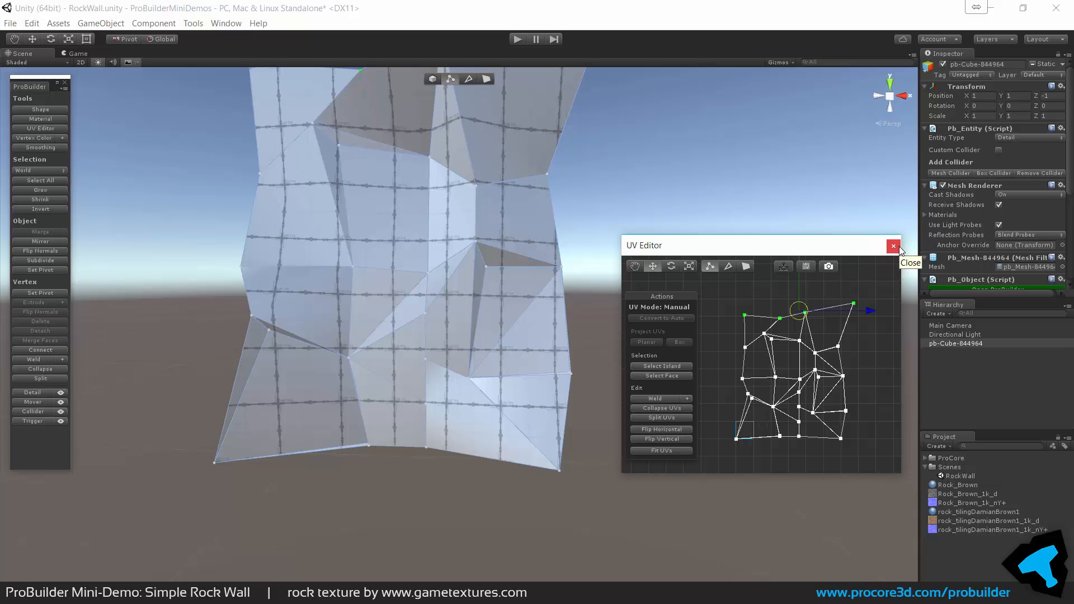
left_click(828, 266)
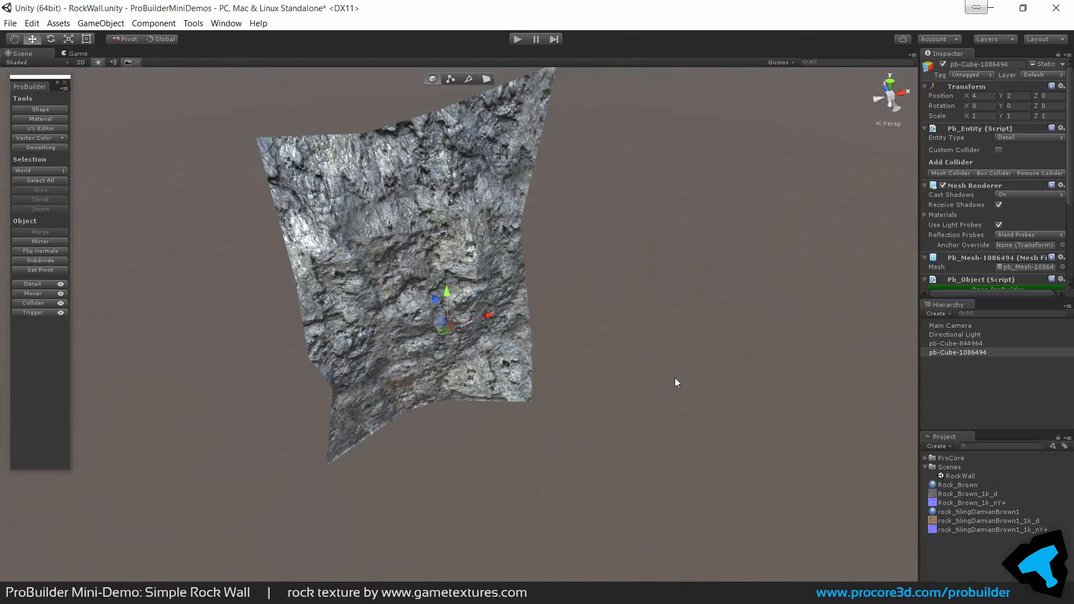
- Drag the Rock_Brown material onto the wall mesh
left_click_drag(445, 309, 552, 380)
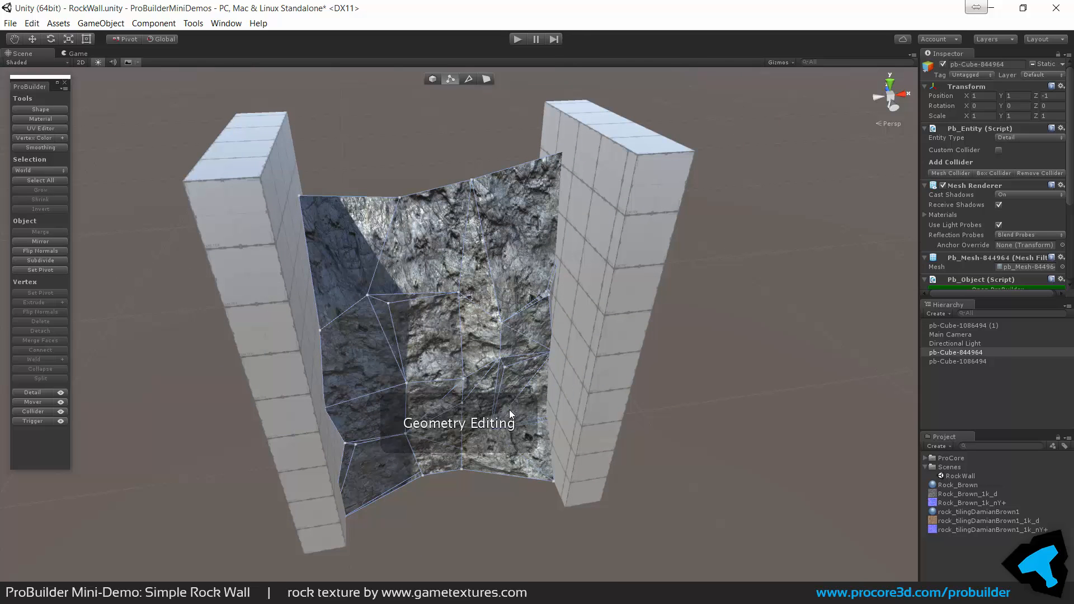
- Switch to Edge mode on the wall fitted between the two pillars
left_click(468, 79)
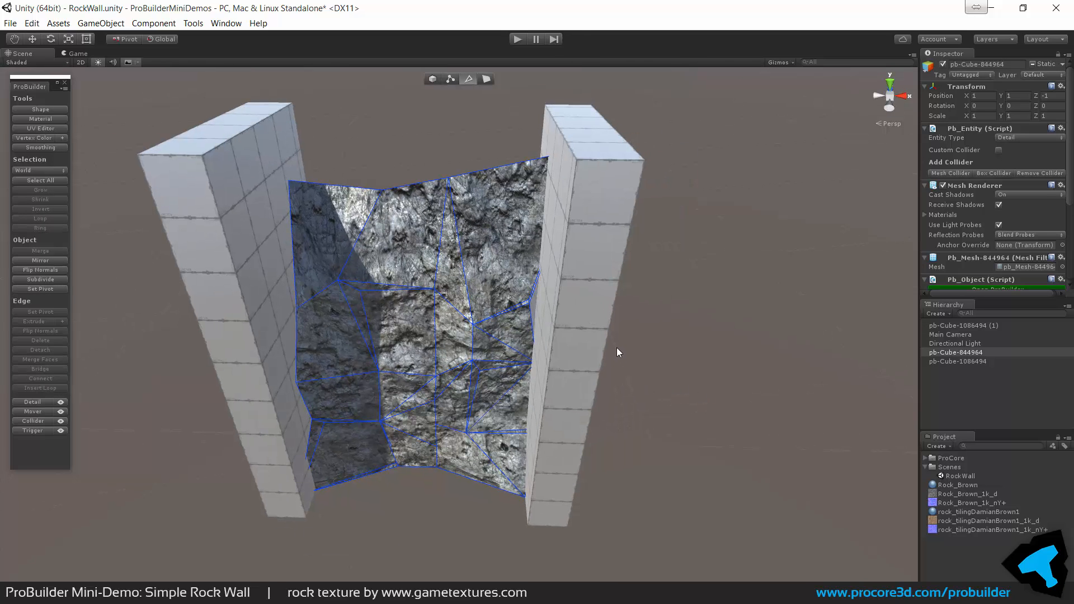